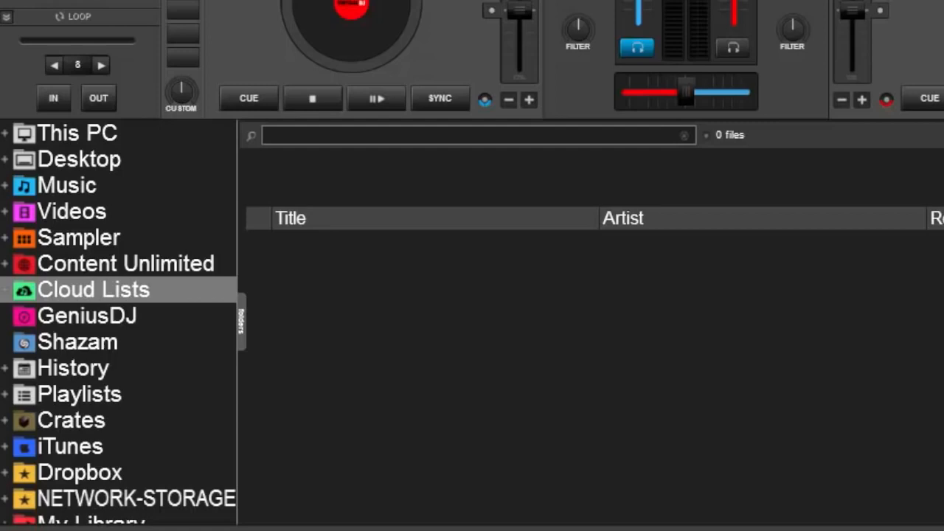
mouse_move(146, 299)
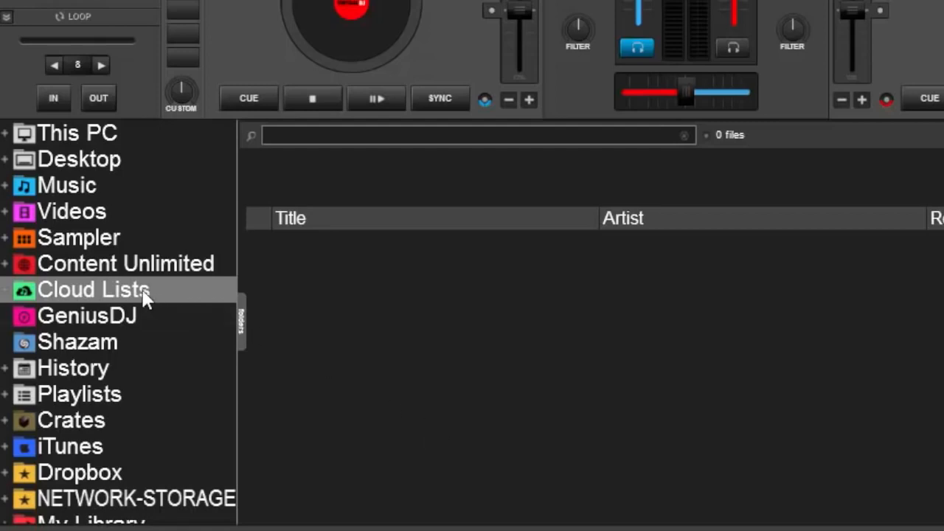
- Add a new cloud list named 'My List' under Cloud Lists
right_click(94, 289)
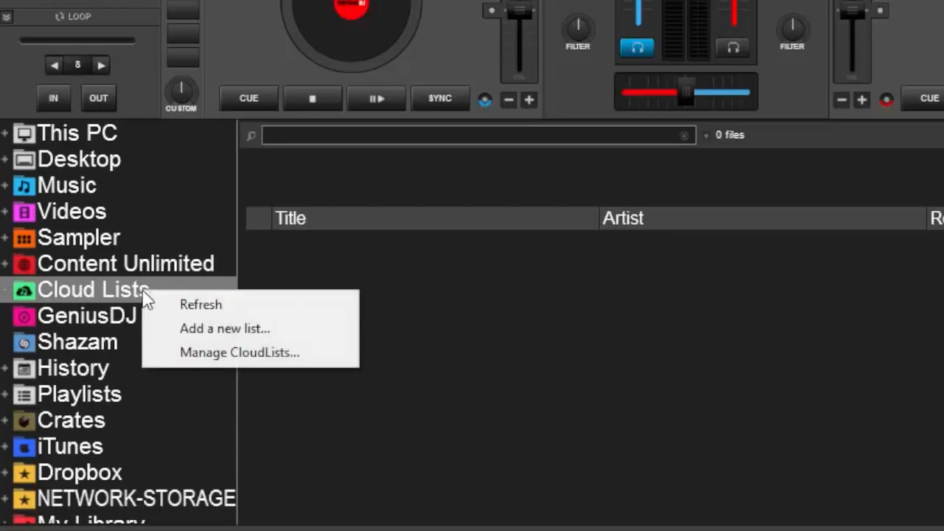
click(225, 329)
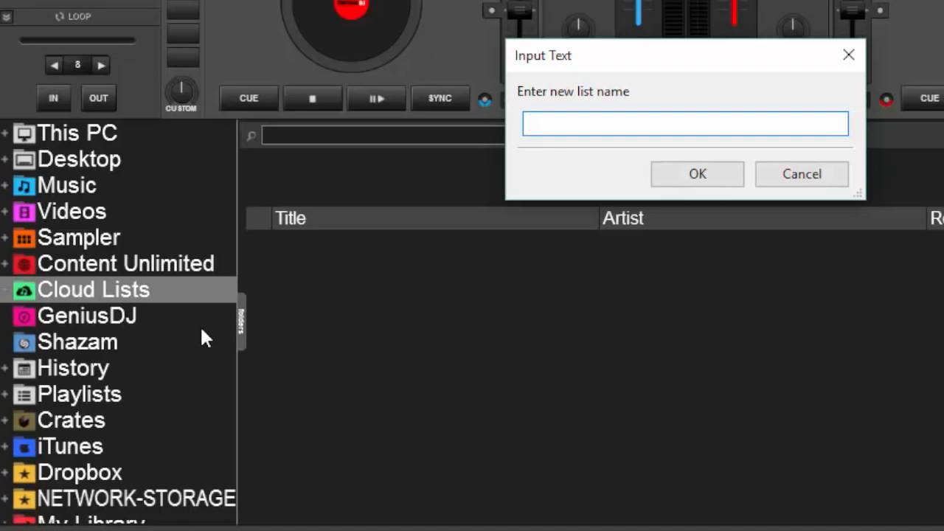
text(My L)
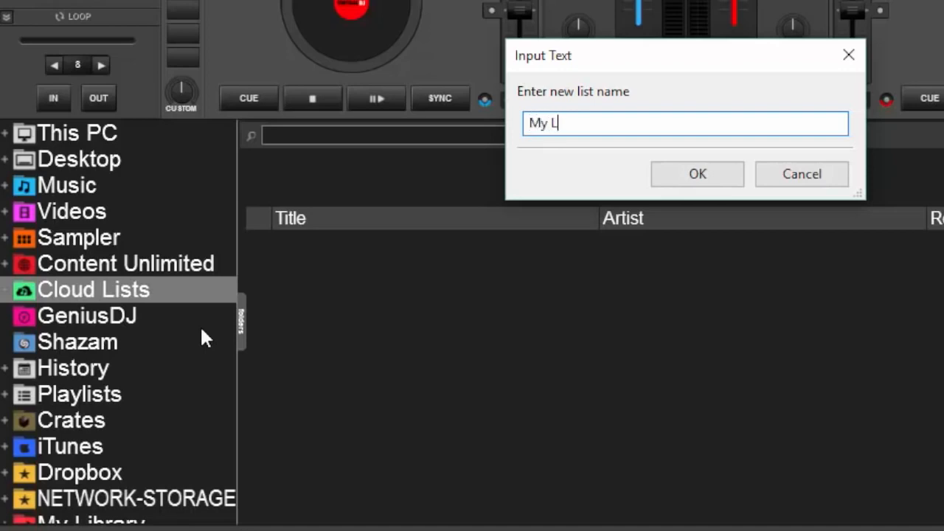
text(ist)
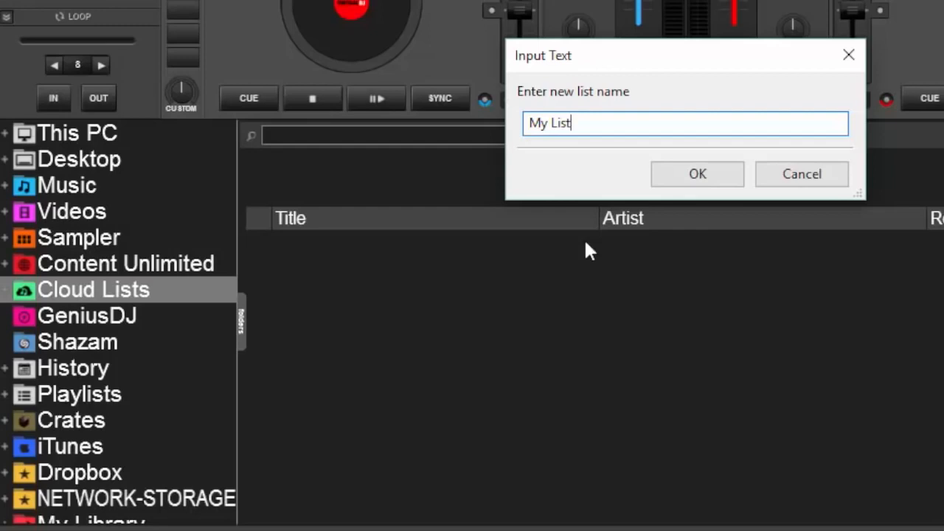
click(696, 174)
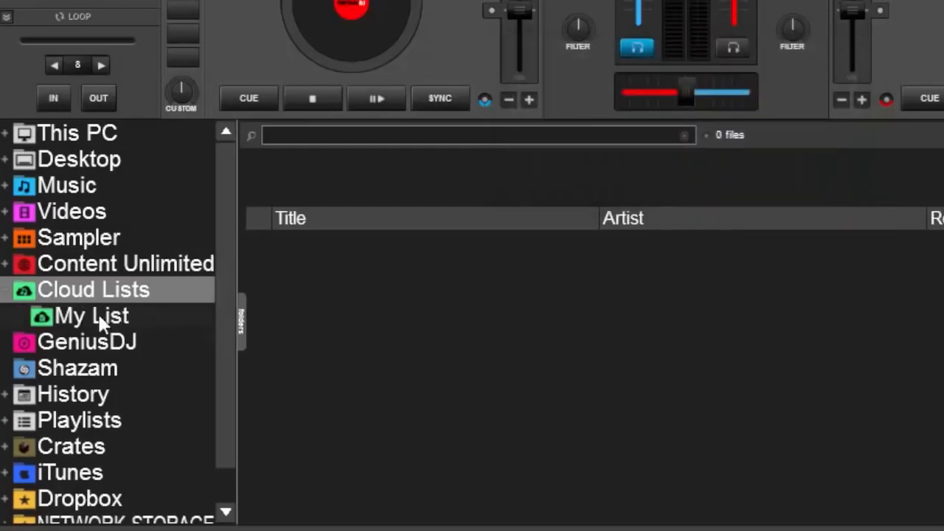
mouse_move(100, 325)
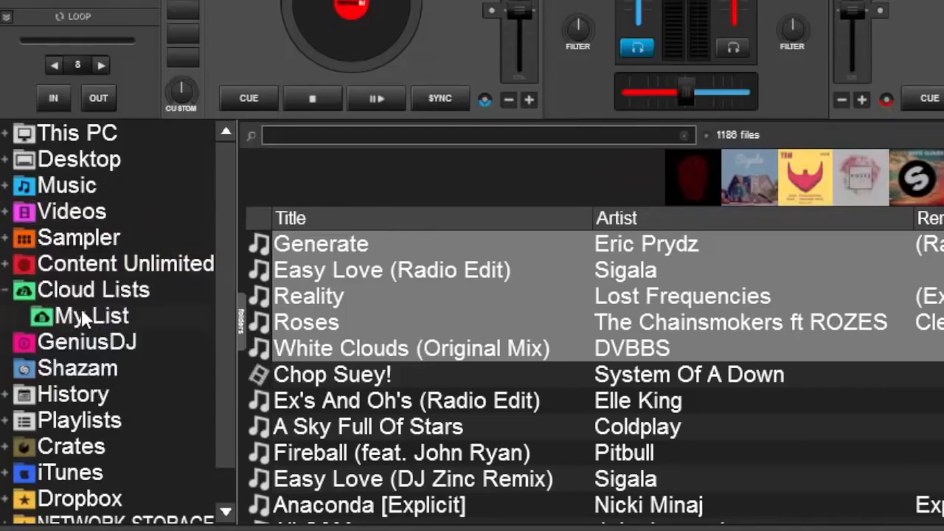
- Drop the five tracks from Generate through White Clouds onto My List
click(92, 315)
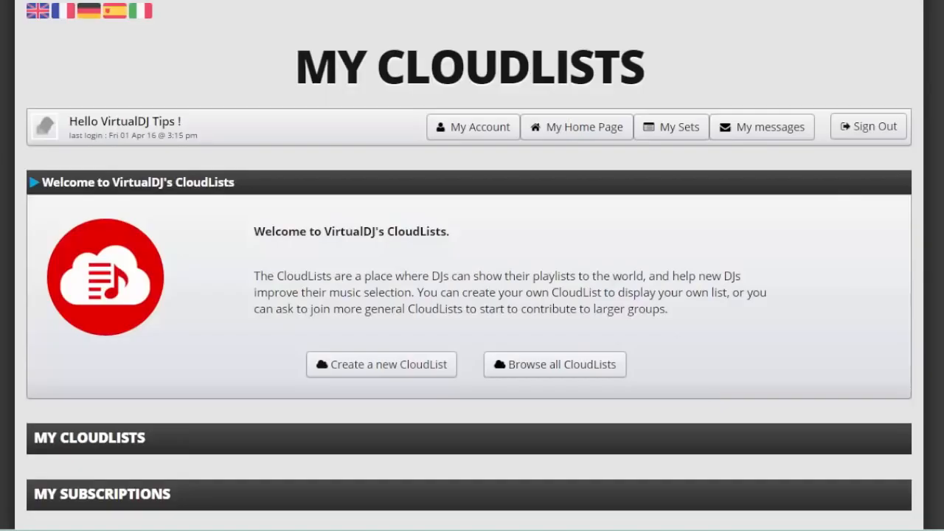
- Scroll to MY CLOUDLISTS on the website to reach the My List page
scroll(down, 3)
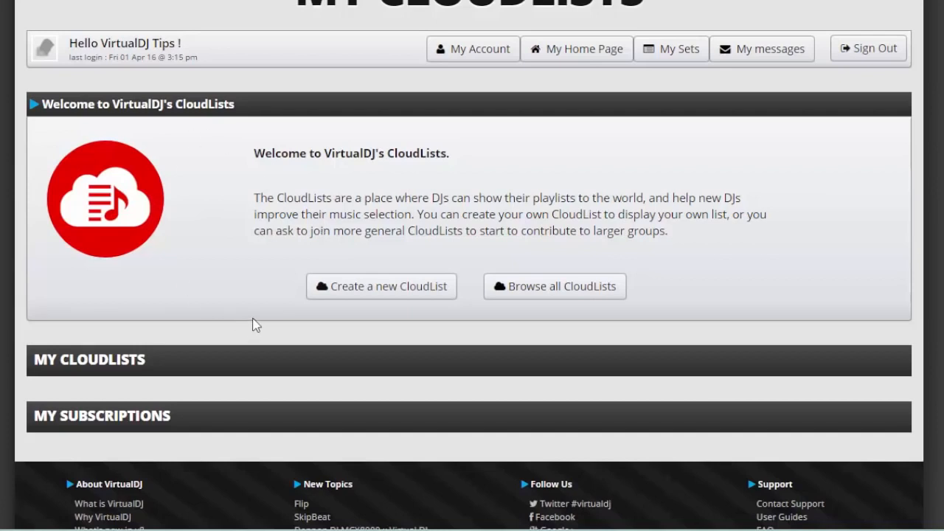
mouse_move(102, 395)
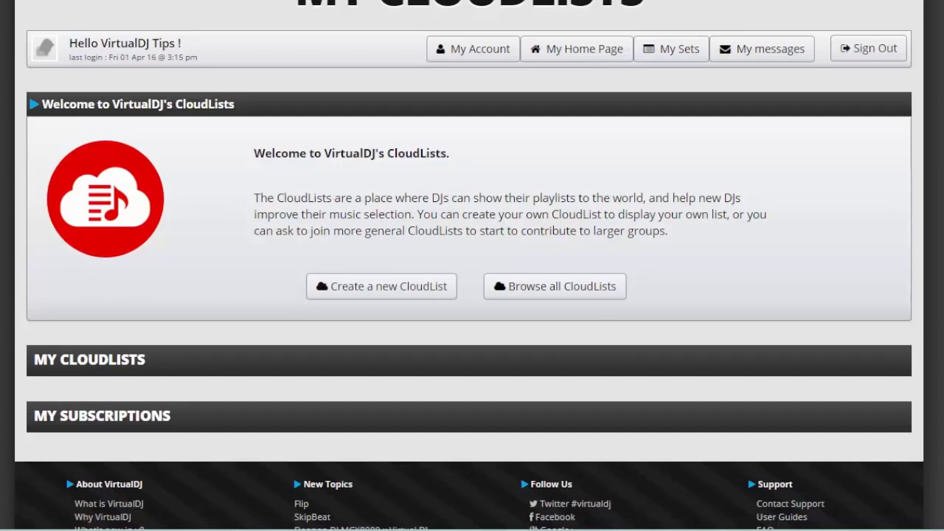
scroll(down, 3)
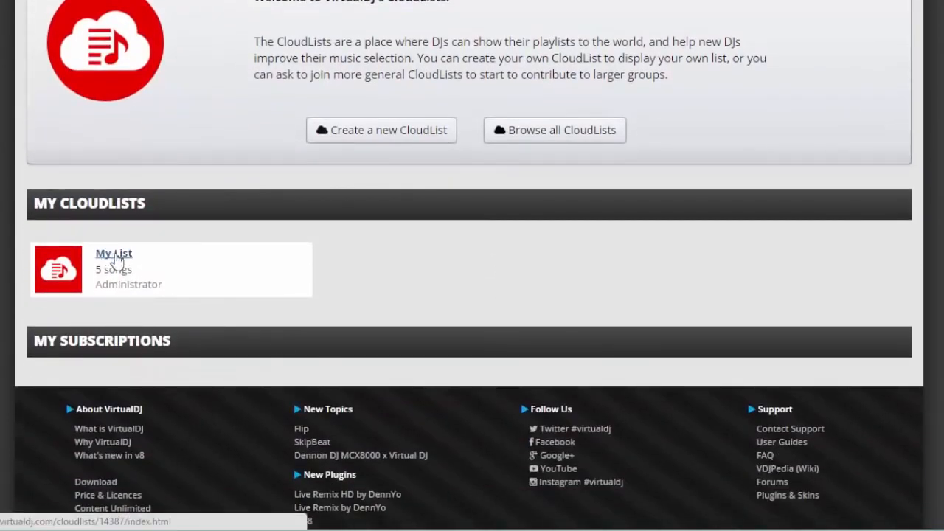
scroll(up, 3)
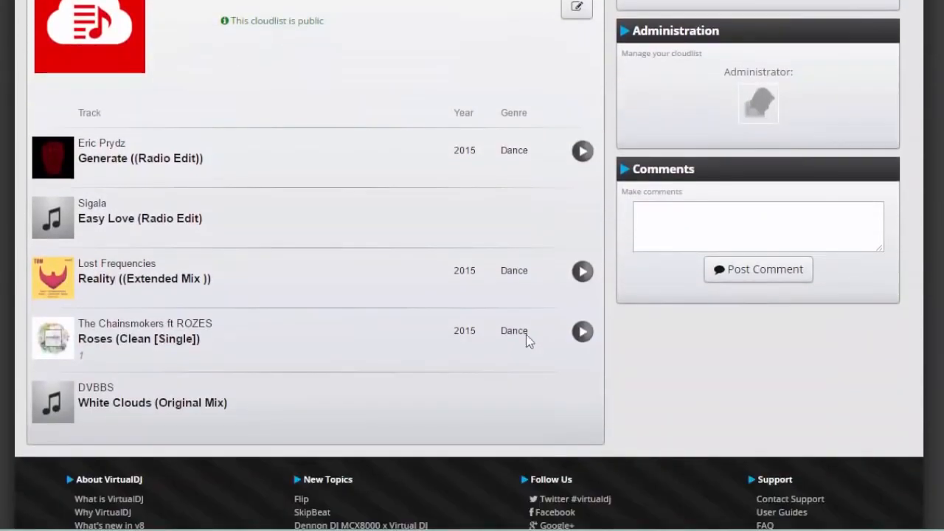
mouse_move(151, 440)
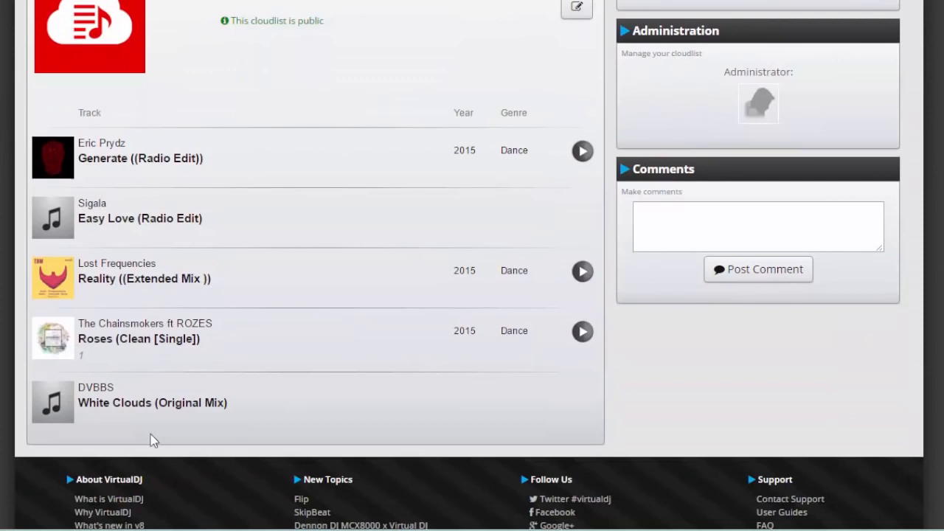
mouse_move(259, 318)
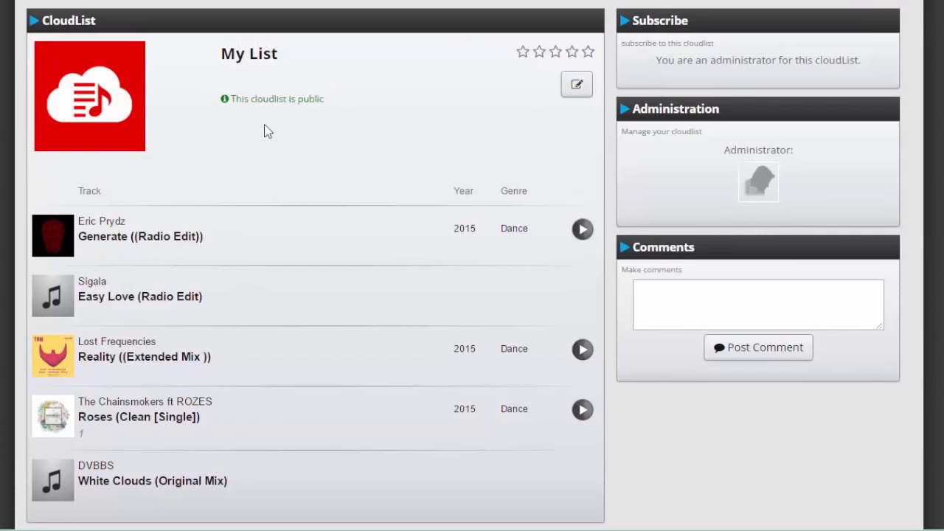
mouse_move(512, 125)
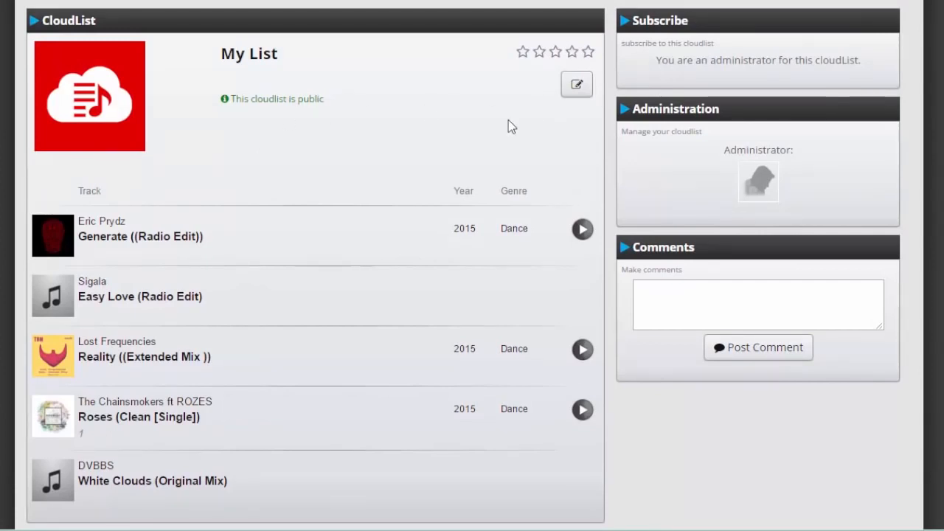
- Edit the cloudlist, renaming it 'My CloudList' and setting privacy to Private
click(576, 84)
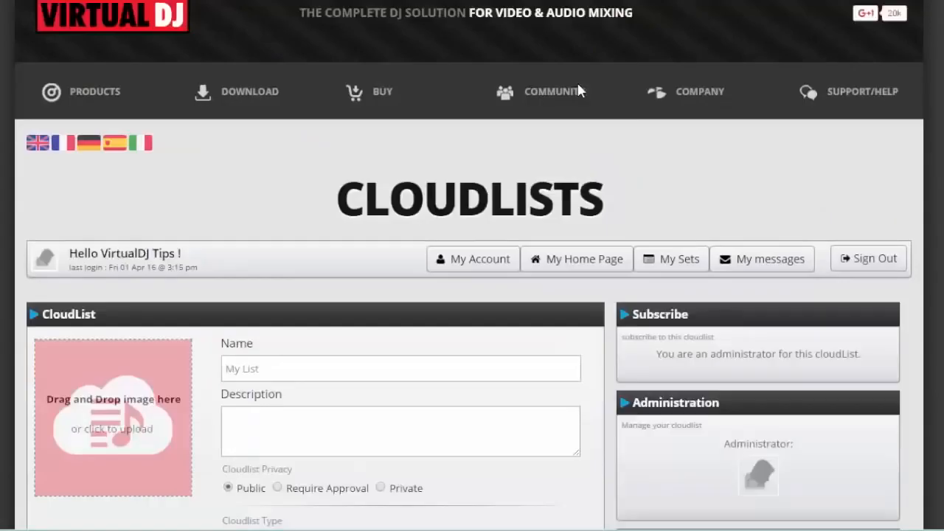
scroll(down, 3)
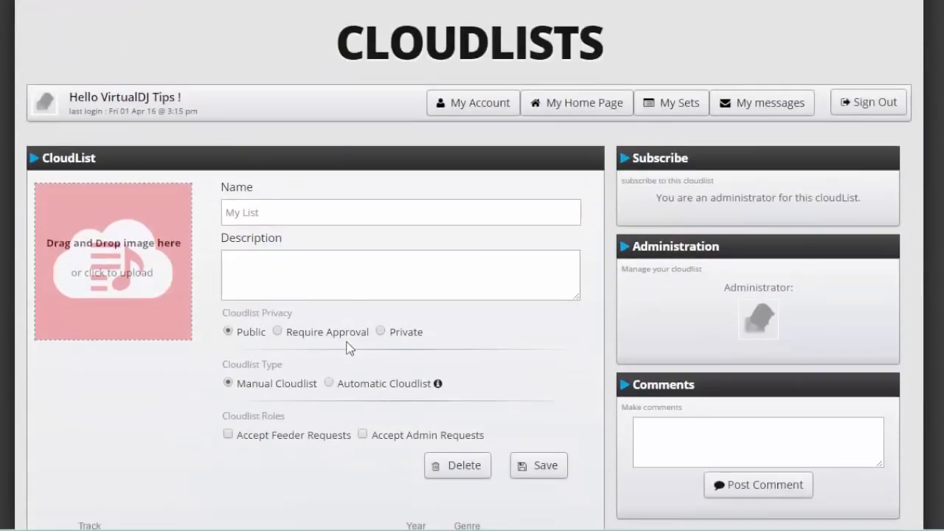
click(401, 213)
text(Cloud)
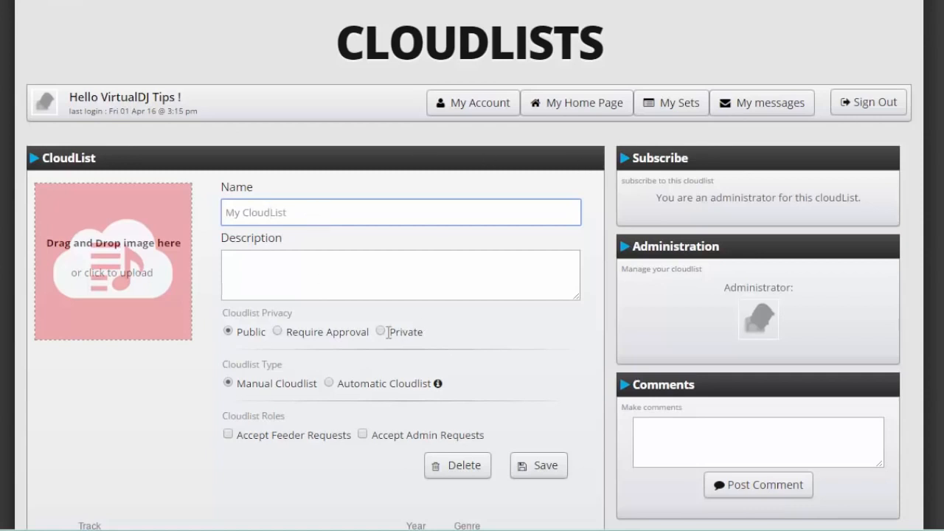
mouse_move(369, 348)
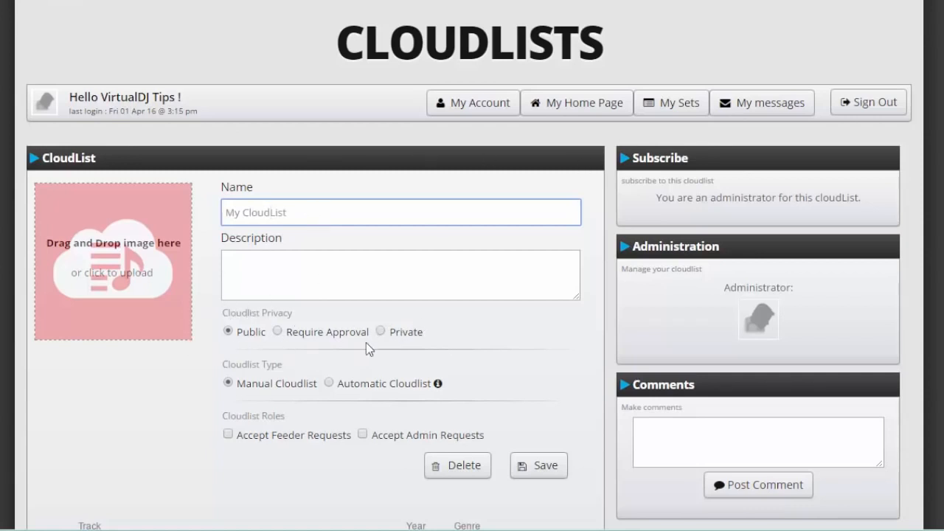
click(380, 331)
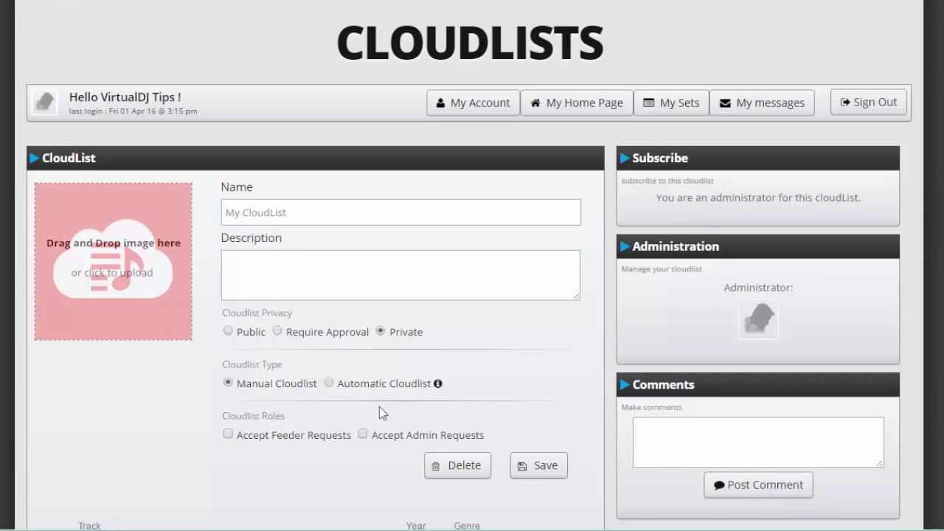
mouse_move(106, 260)
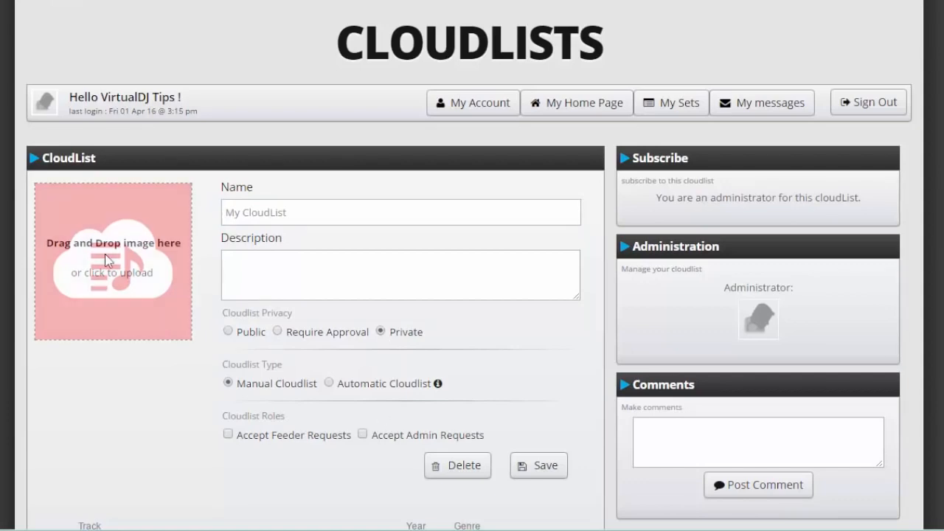
- Upload the VDJTips image as the cloudlist's cover
click(112, 261)
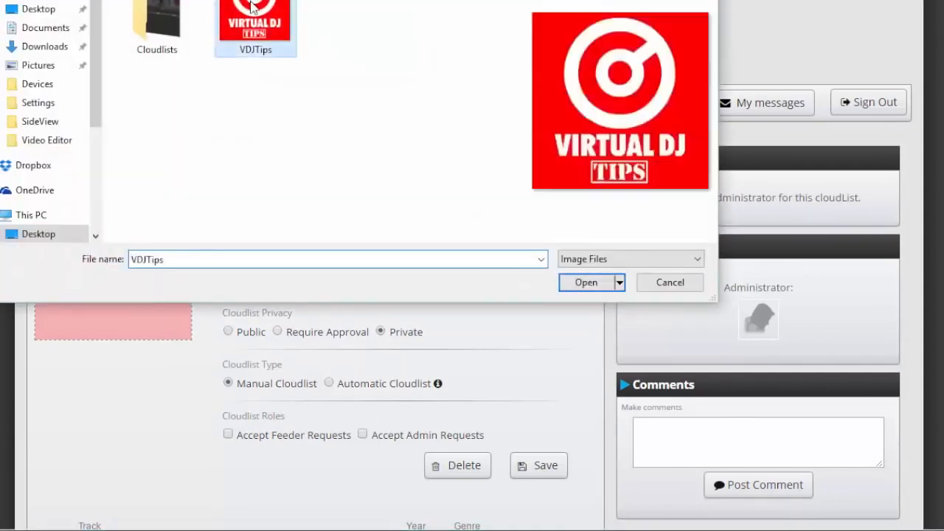
click(586, 283)
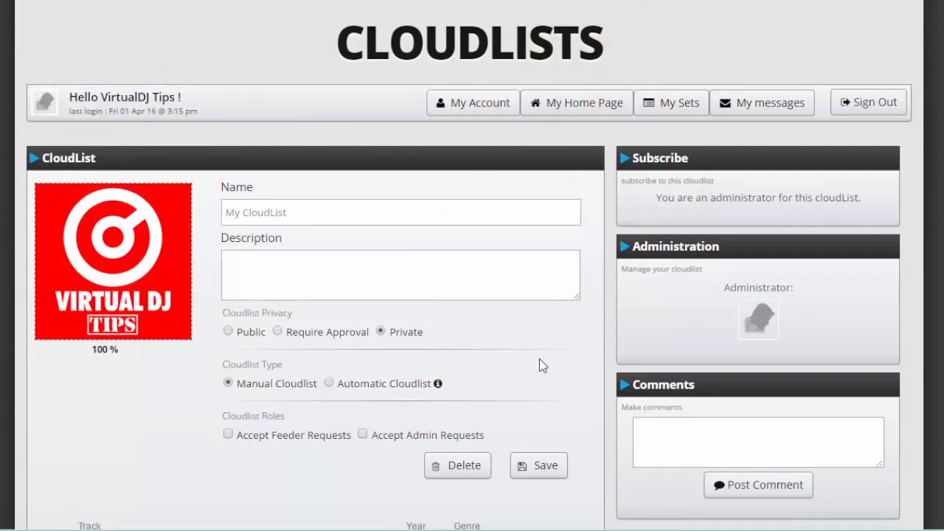
scroll(down, 3)
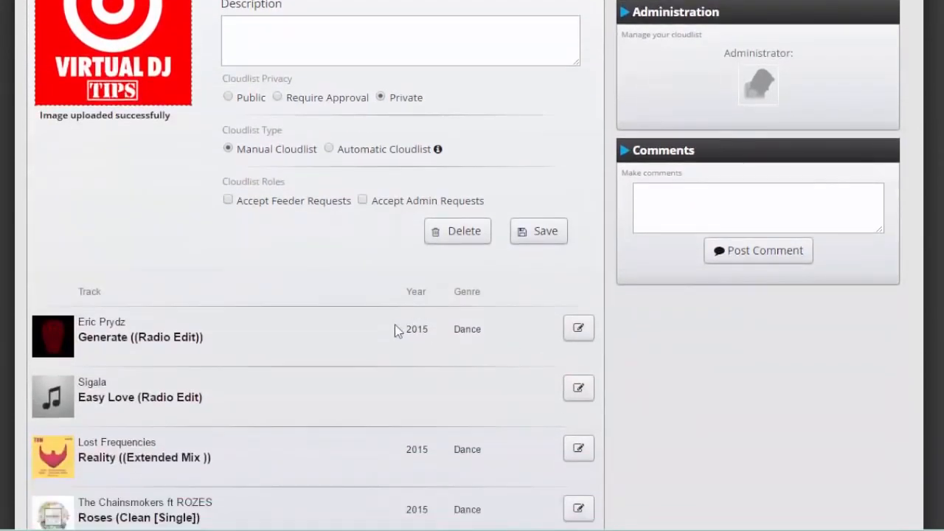
scroll(down, 3)
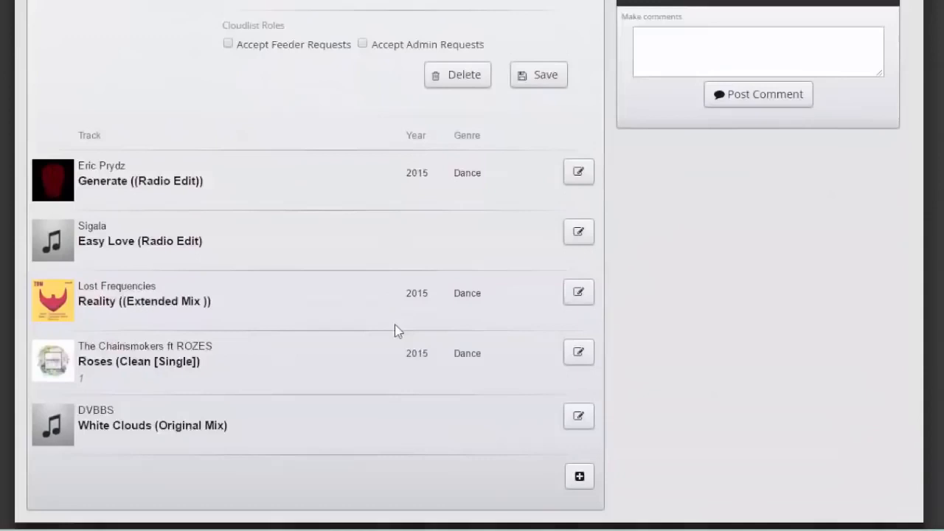
- Add a new track row with artist Darude and title Sandstorm, and save it
scroll(down, 3)
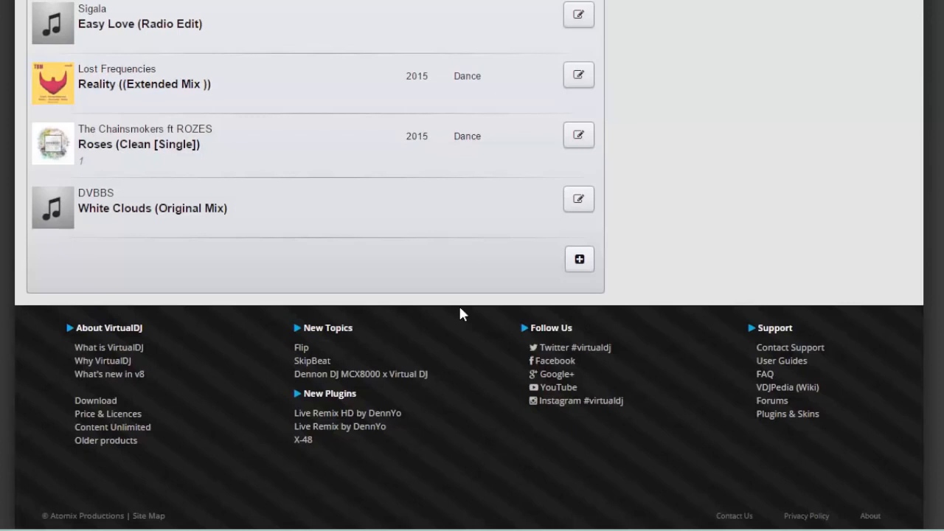
mouse_move(579, 259)
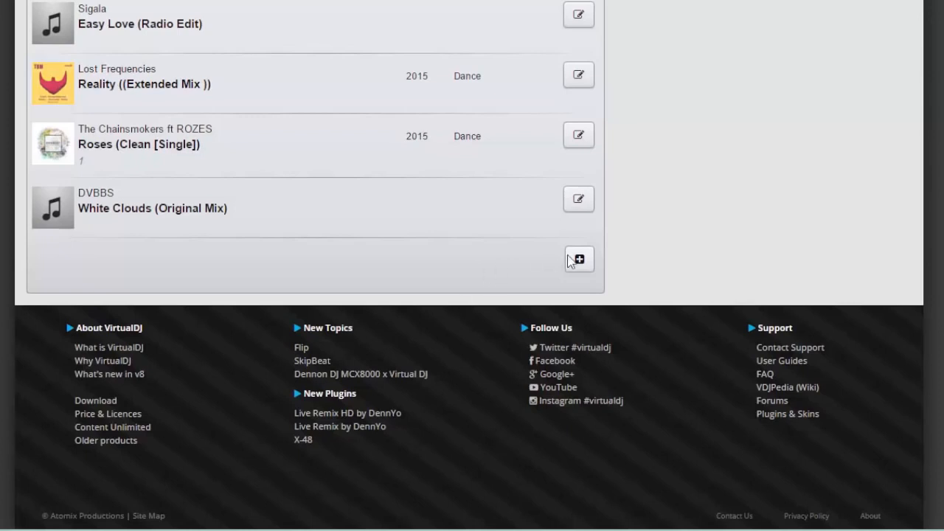
mouse_move(579, 259)
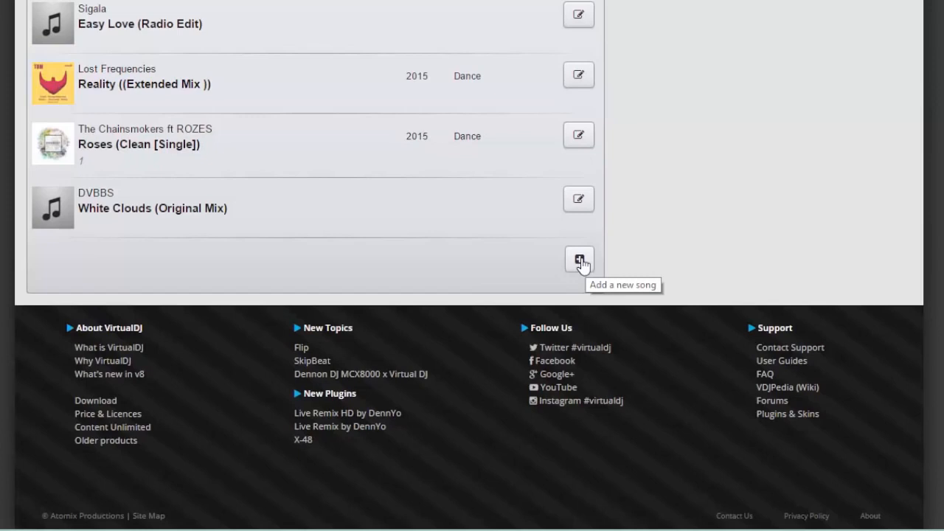
click(579, 259)
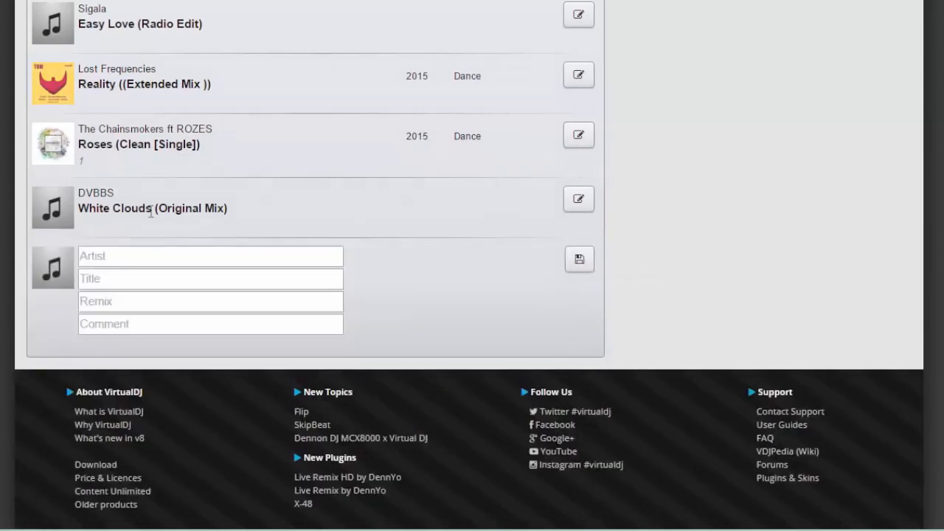
text(Darude)
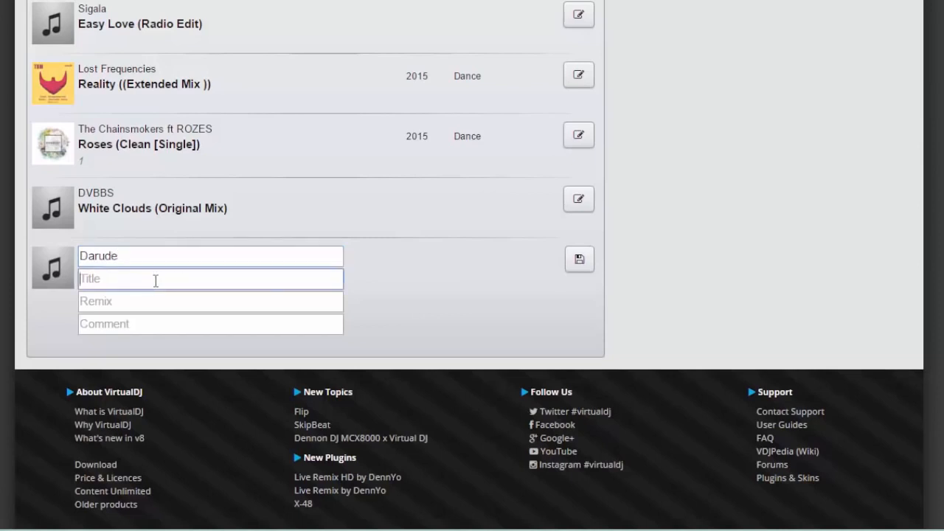
text(Sandst)
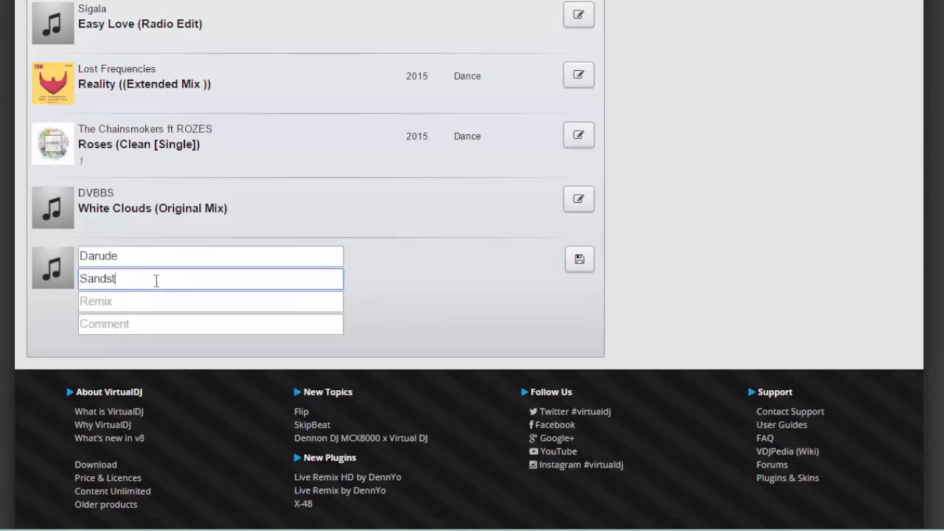
text(orm)
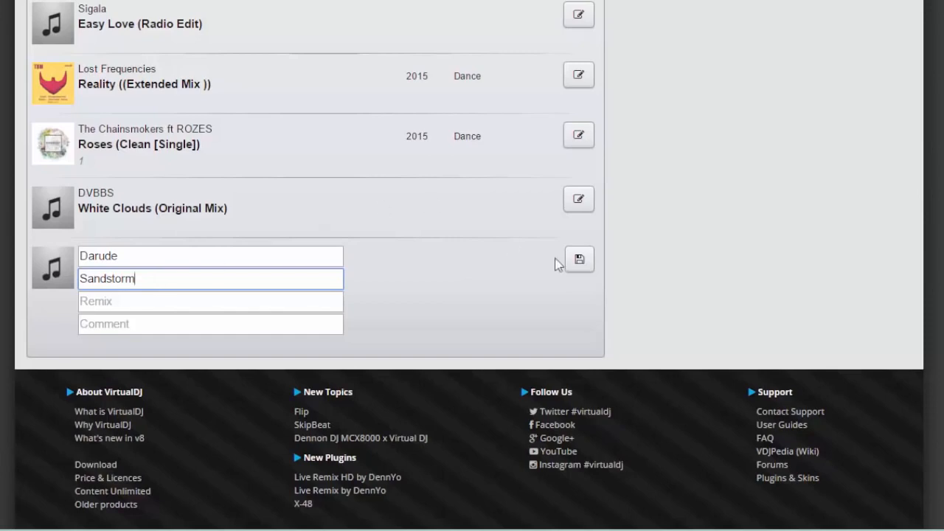
click(579, 259)
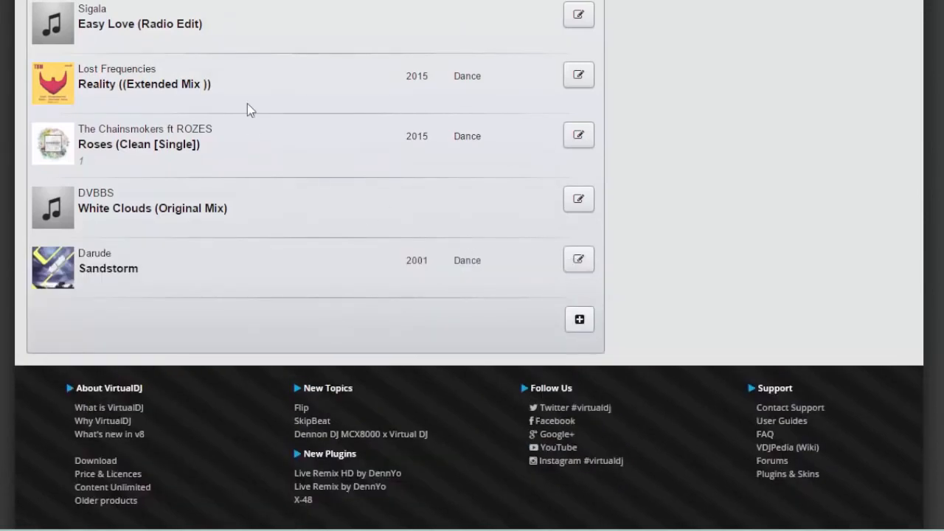
mouse_move(225, 305)
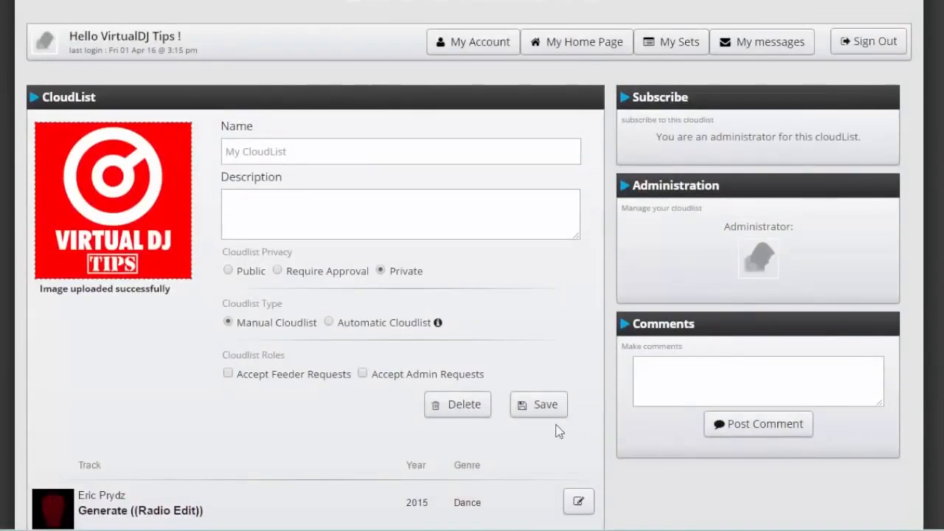
- Save the CloudList edit form and scroll through the six-track list
click(537, 405)
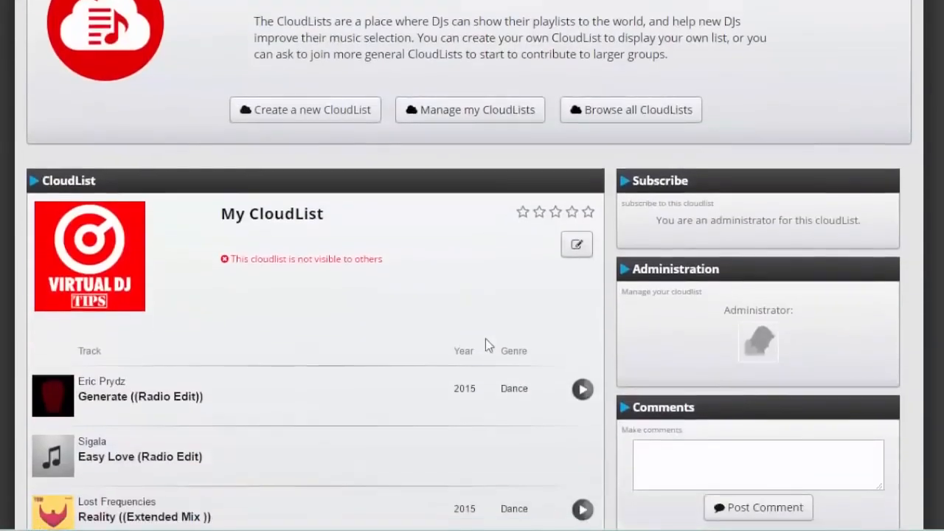
scroll(down, 3)
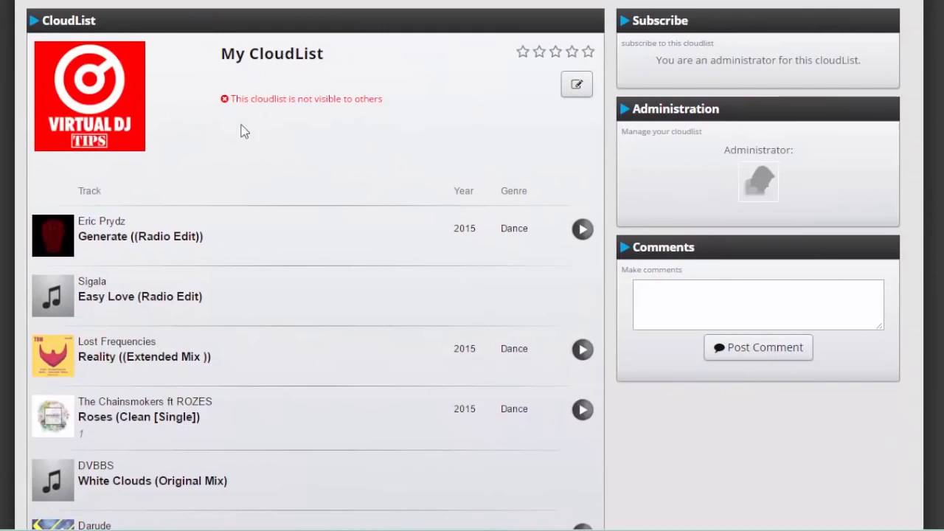
mouse_move(310, 96)
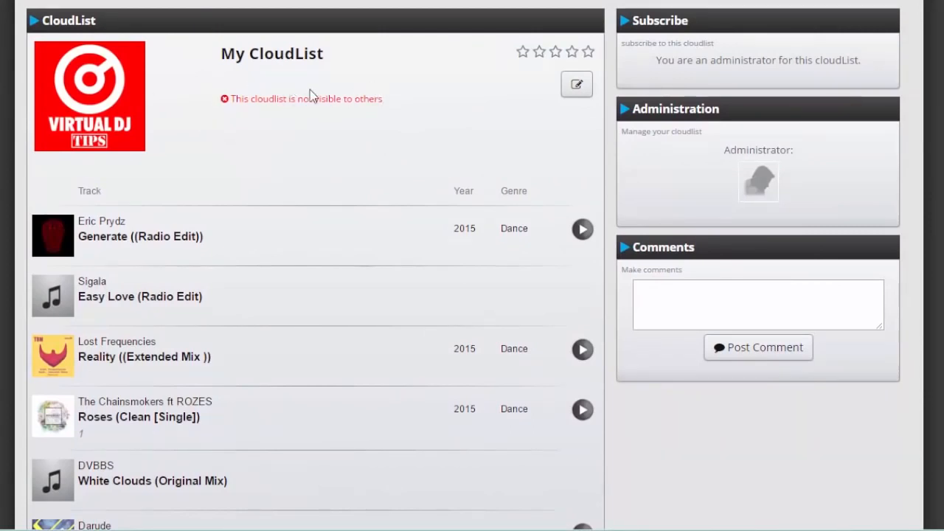
scroll(down, 3)
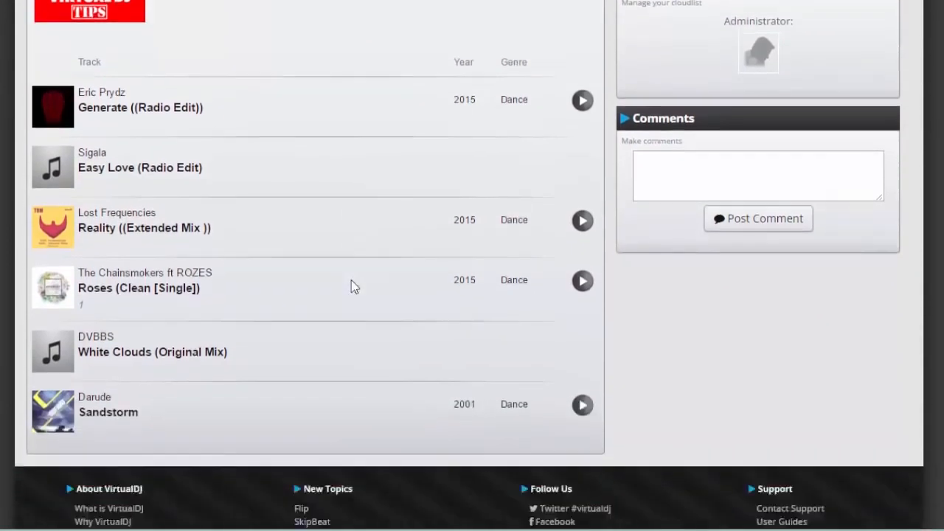
scroll(down, 3)
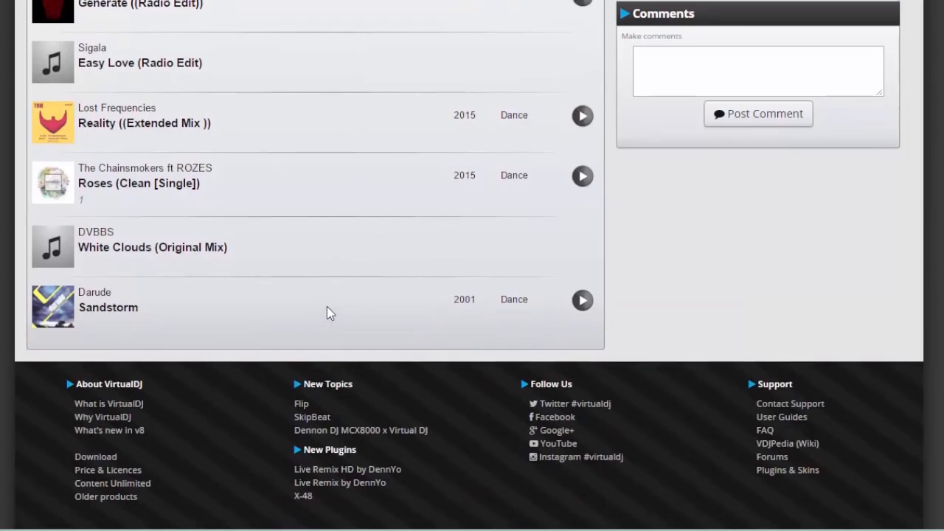
scroll(up, 3)
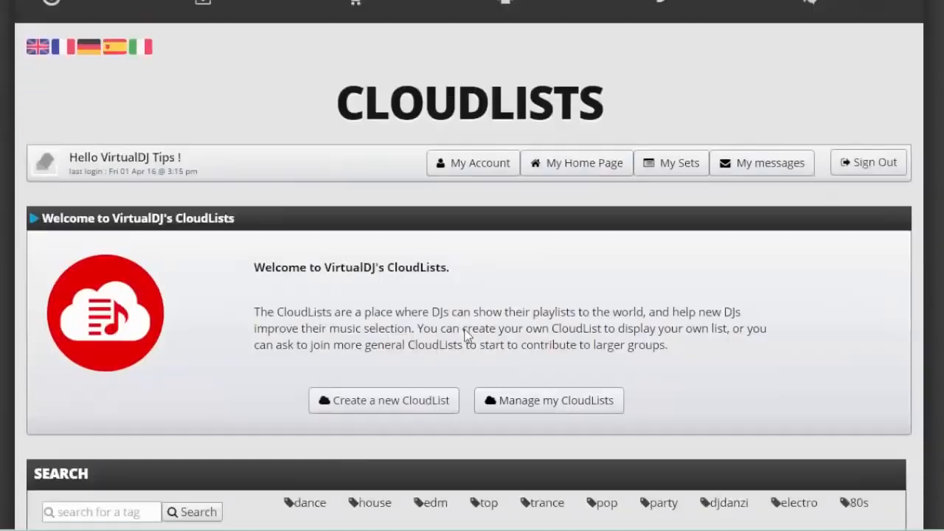
- Scroll the CloudLists home page down to Most Active CloudLists
scroll(down, 3)
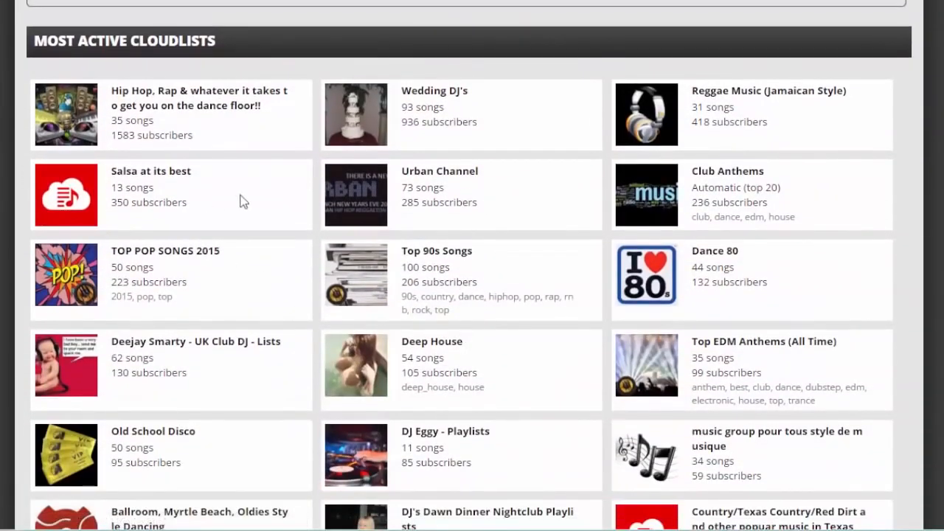
mouse_move(248, 303)
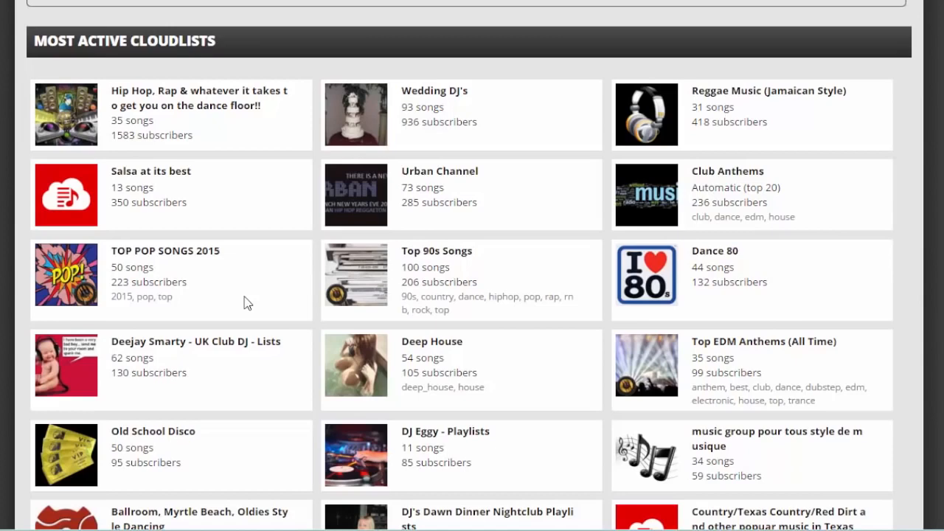
mouse_move(243, 279)
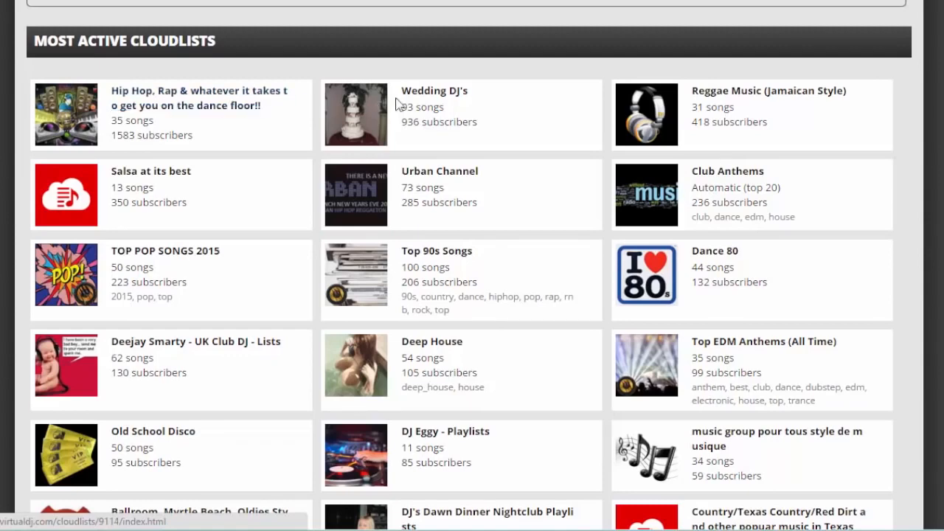
mouse_move(435, 91)
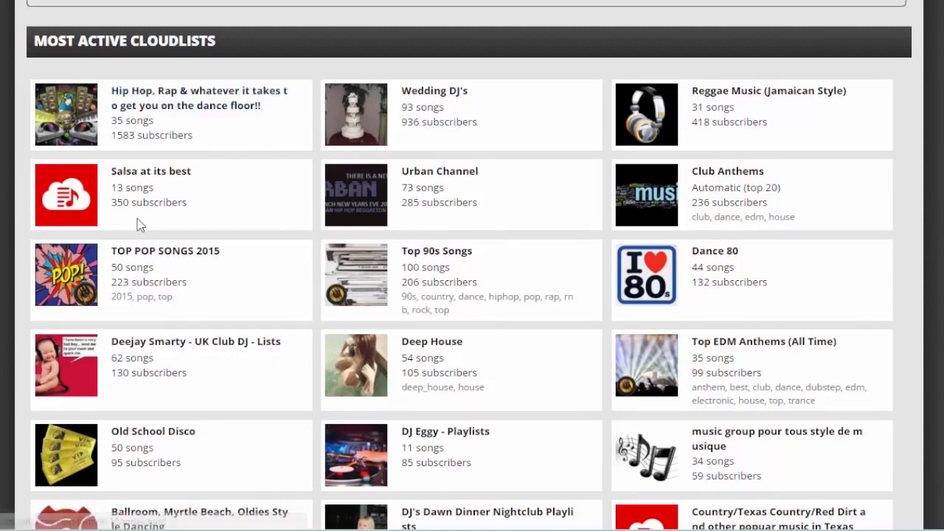
mouse_move(165, 251)
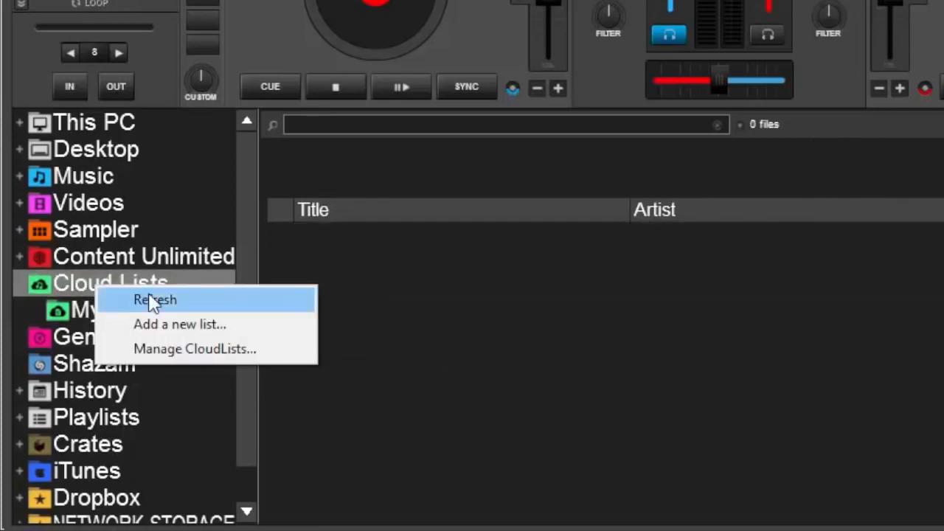
- Refresh Cloud Lists in VirtualDJ and open My CloudList's six tracks
click(155, 299)
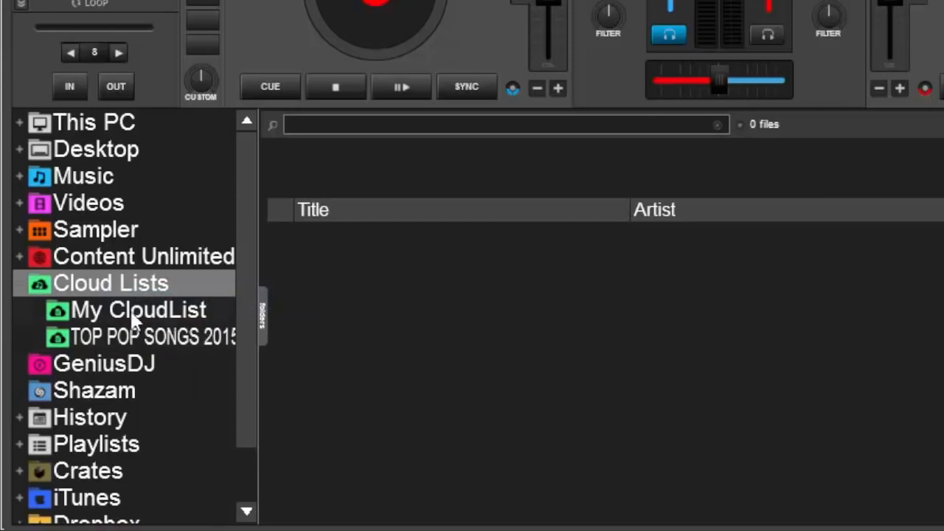
mouse_move(122, 325)
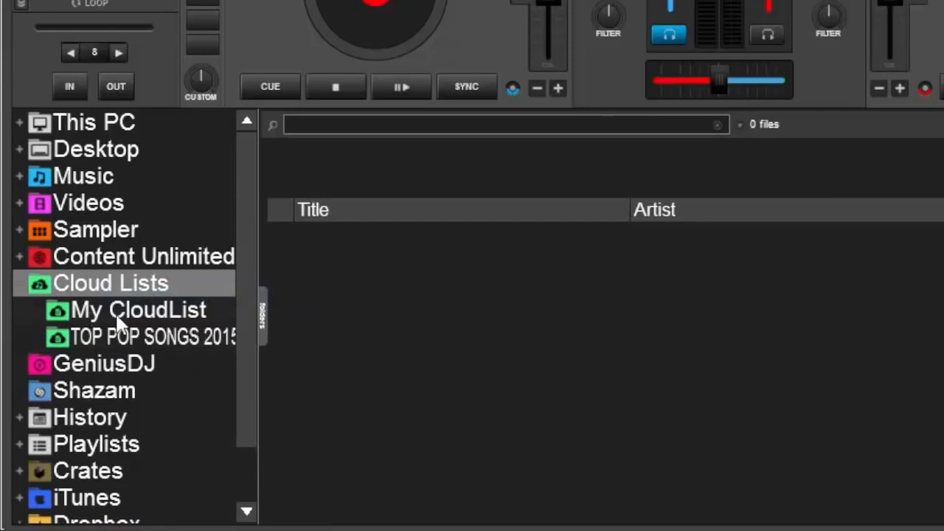
click(138, 309)
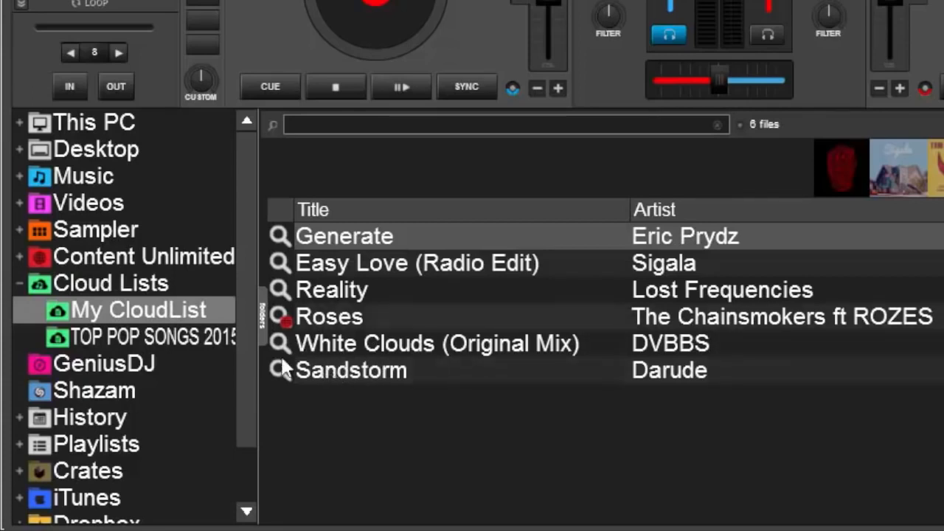
mouse_move(124, 339)
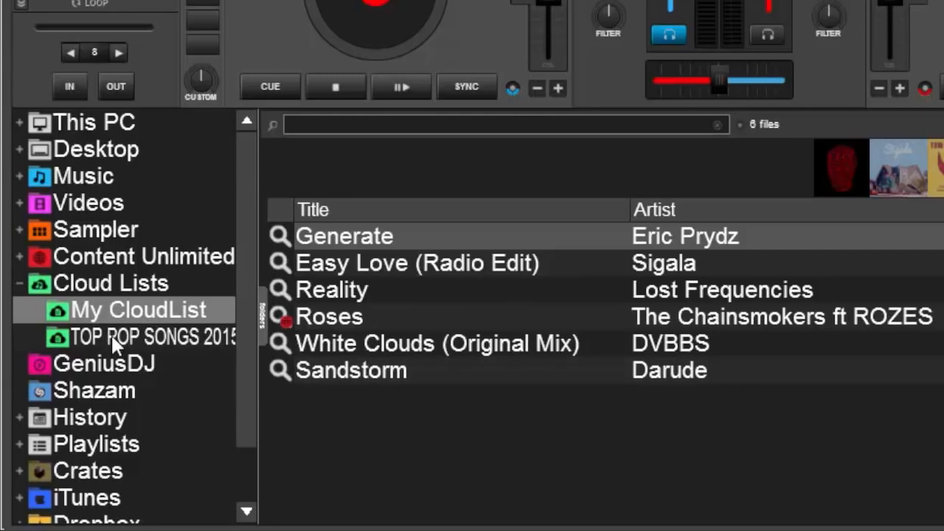
- Open the subscribed TOP POP SONGS 2015 list showing its 50 tracks
click(153, 337)
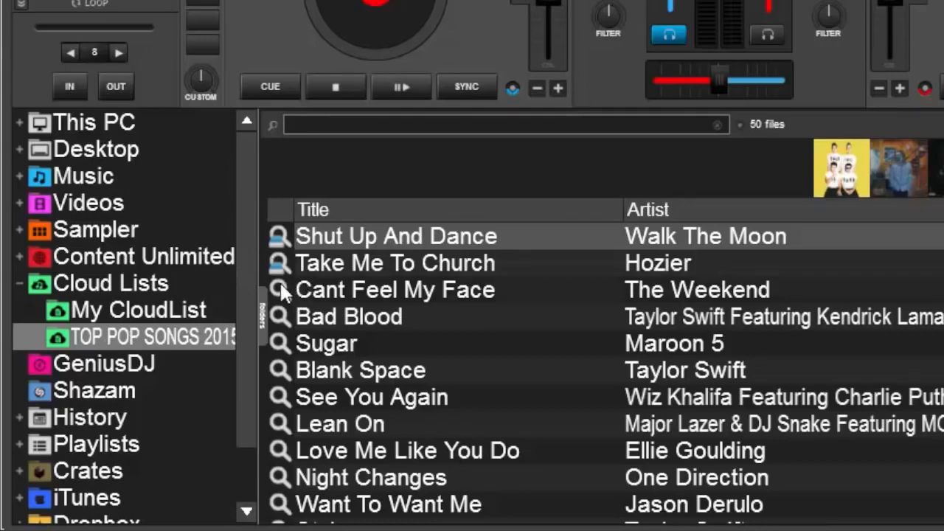
mouse_move(266, 481)
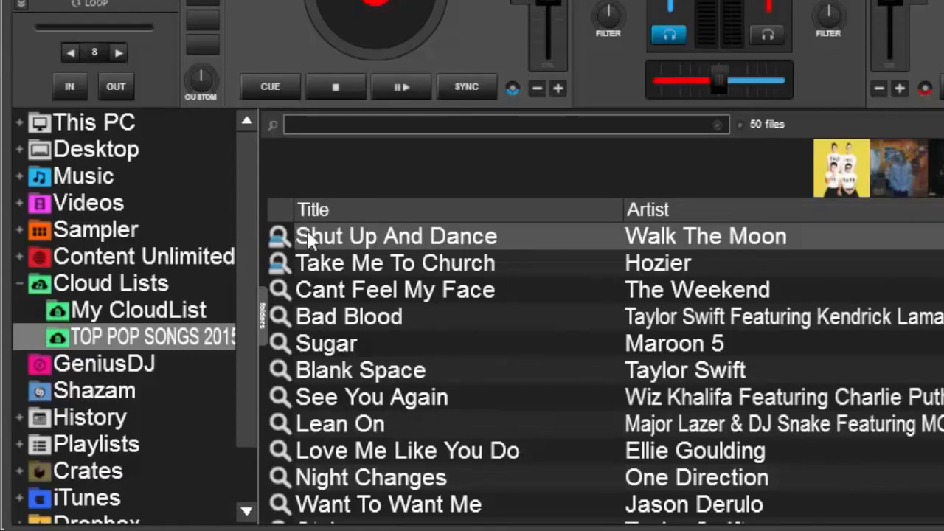
mouse_move(291, 255)
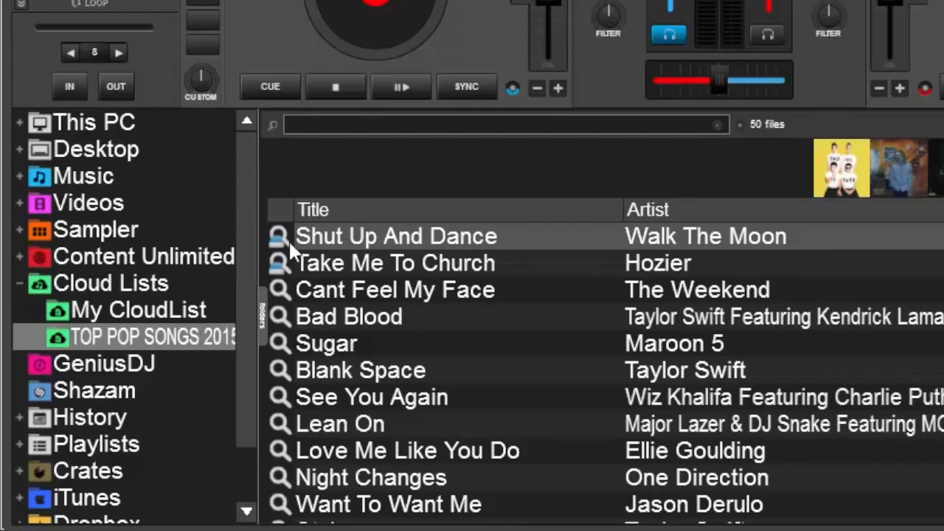
mouse_move(280, 255)
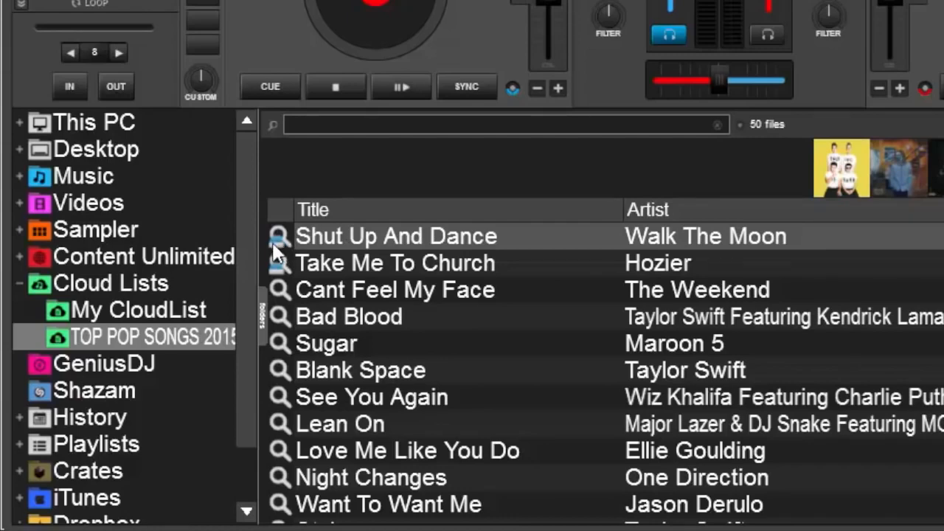
mouse_move(332, 247)
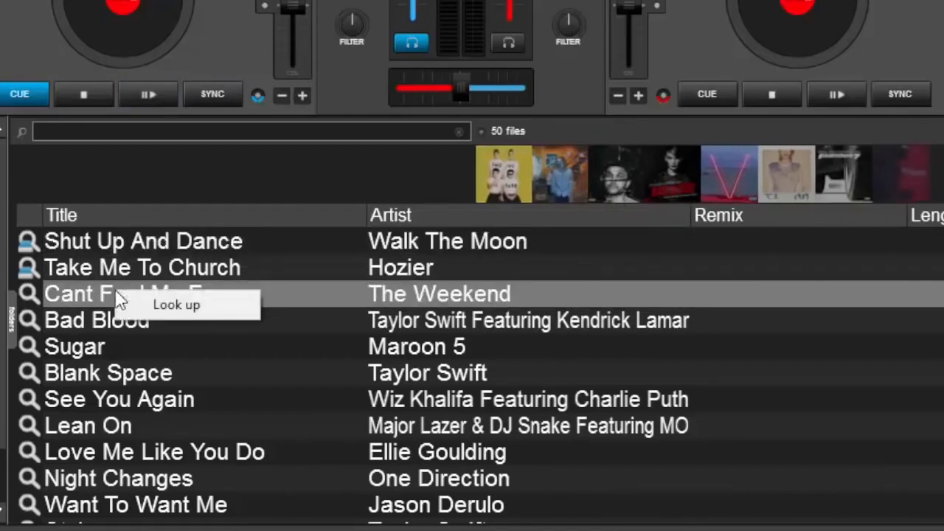
- Search online for 'The Weekend Cant Feel My Face' and select the first result
text(The Weekend Cant Feel My Face)
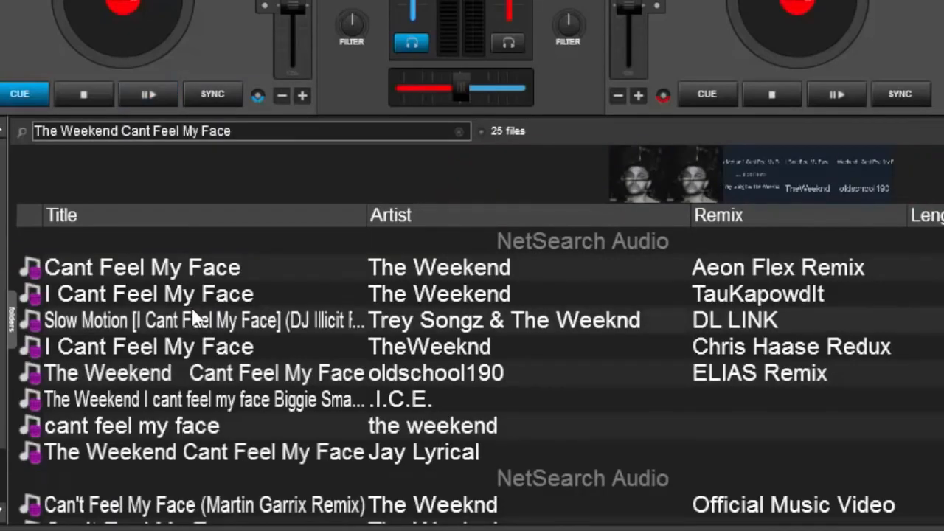
mouse_move(129, 243)
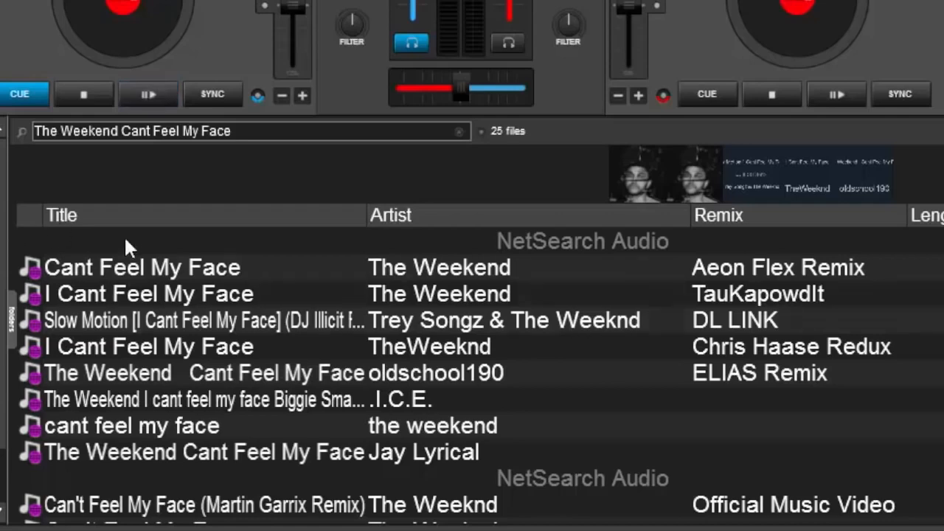
click(148, 95)
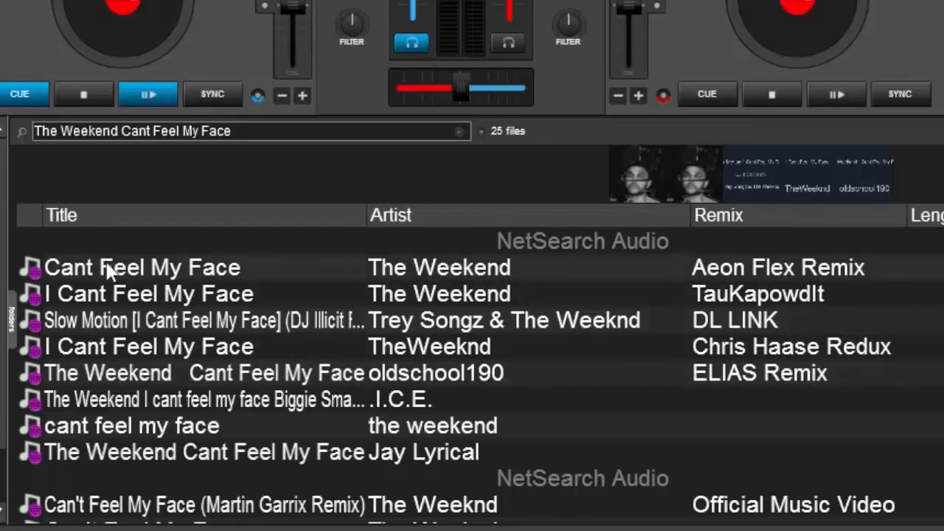
mouse_move(100, 278)
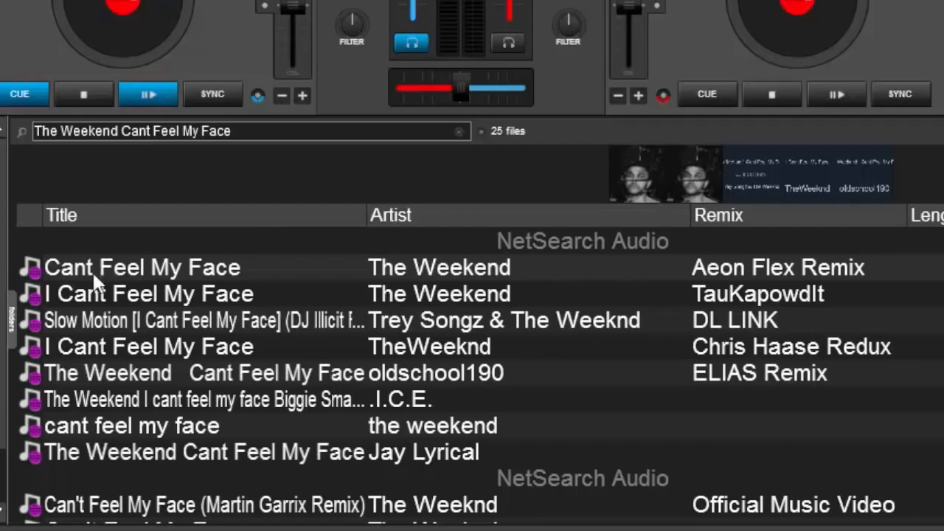
mouse_move(133, 331)
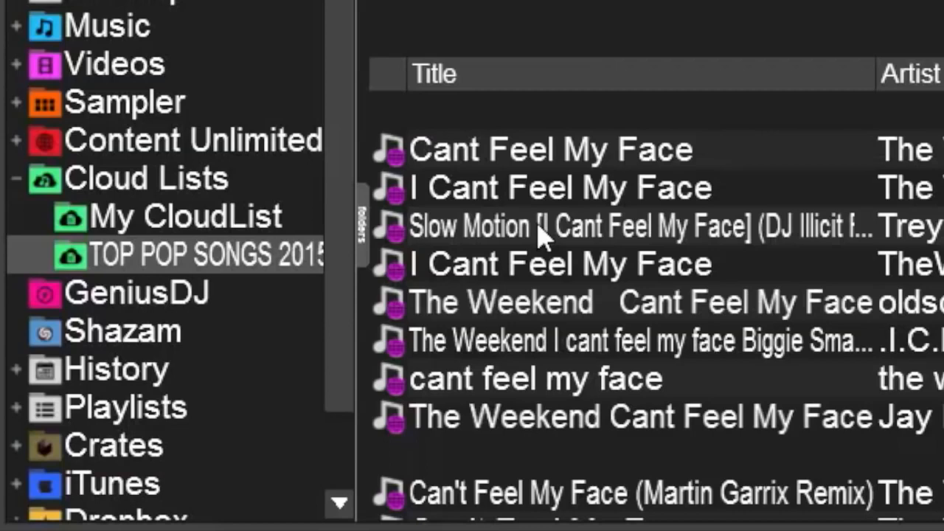
mouse_move(258, 233)
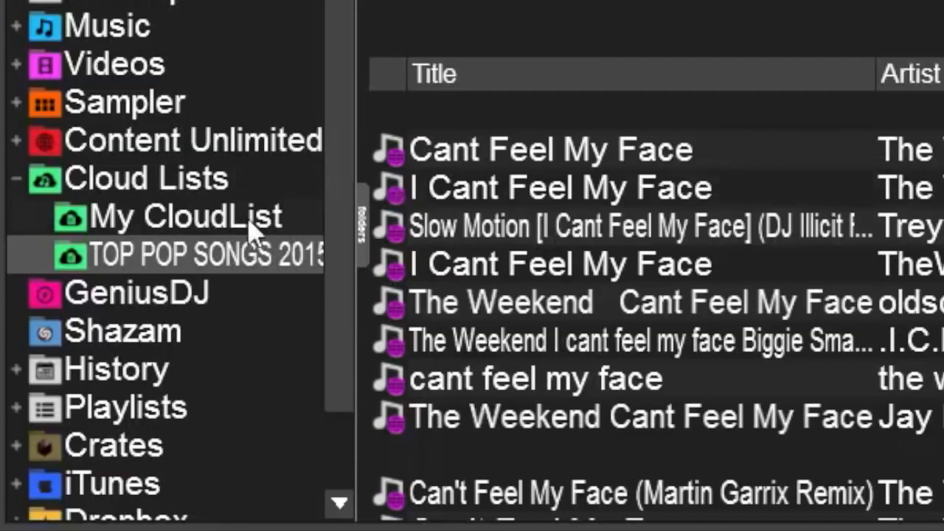
- Remove the TOP POP SONGS 2015 cloud list from the browser tree
right_click(207, 254)
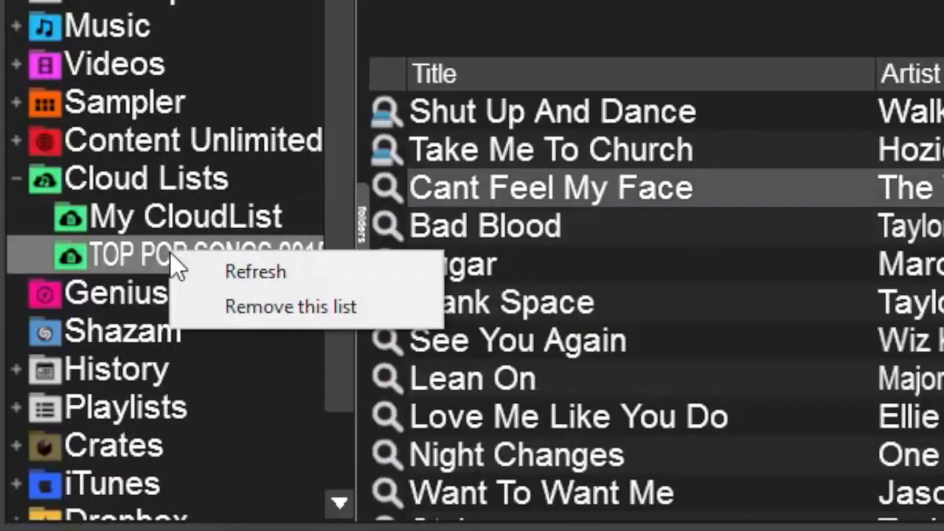
click(290, 306)
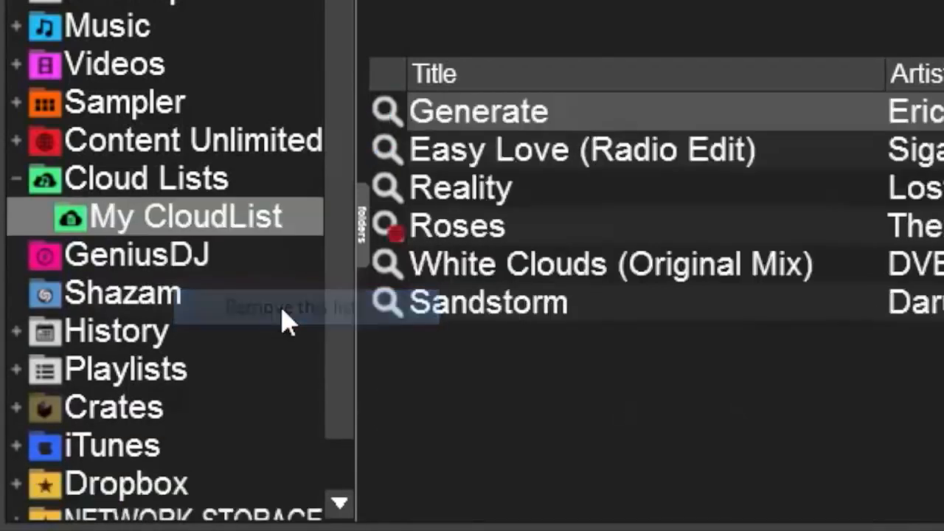